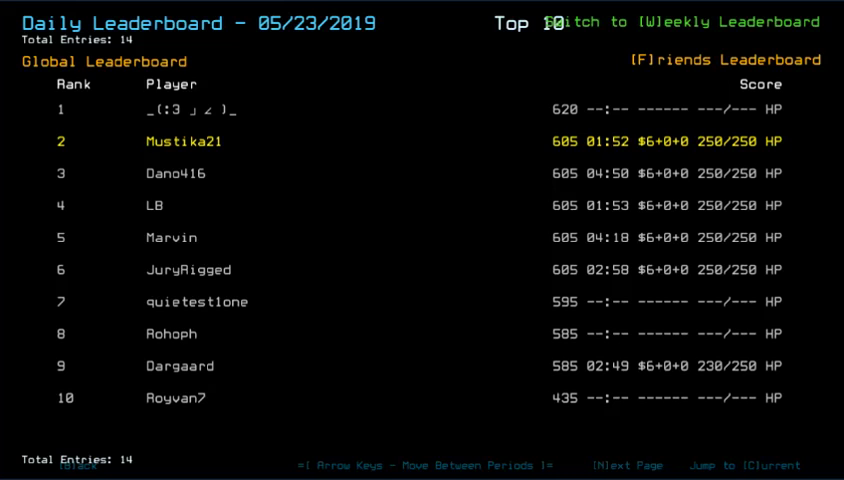
Step: View the Global Leaderboard top 10 for the 05/23/2019 daily challenge
click(628, 464)
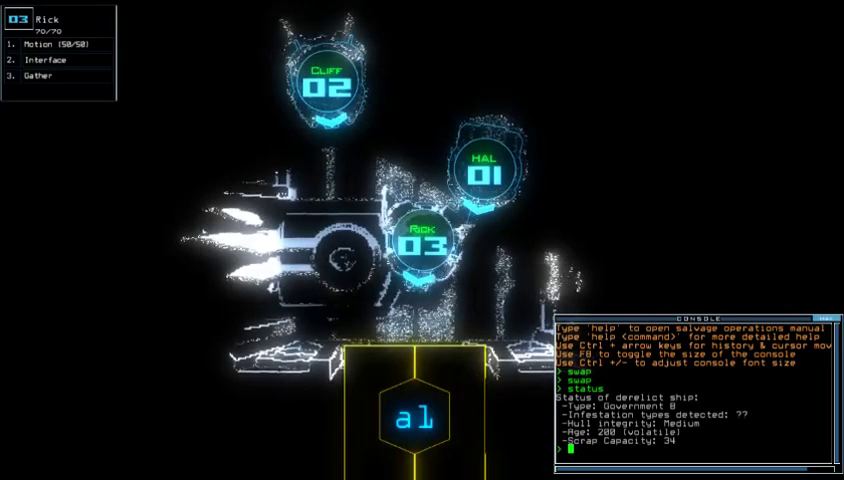
Step: Enter 'gg' at the ship's command console as the daily run begins
text(gg)
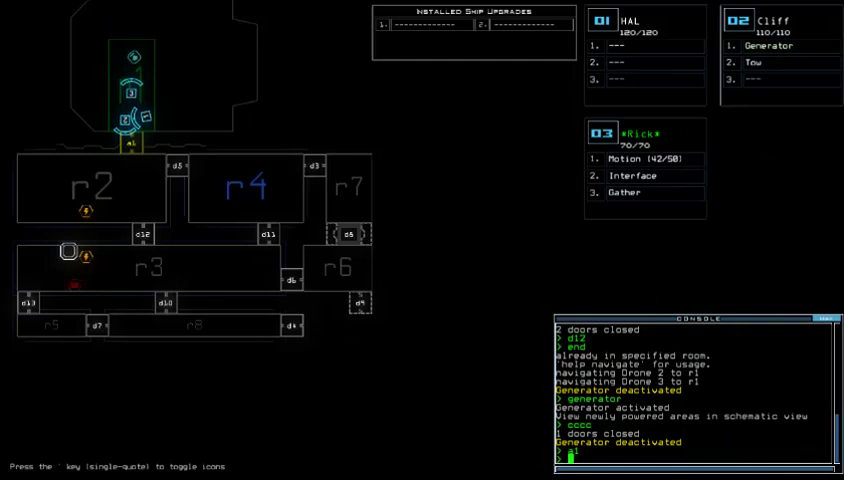
Step: Begin a console command targeting room a1 where drone 02 waits
text(a1)
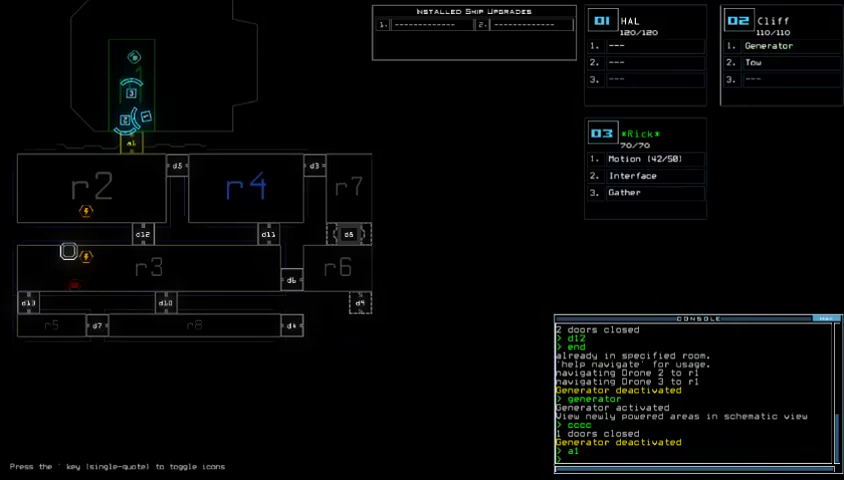
mouse_move(236, 272)
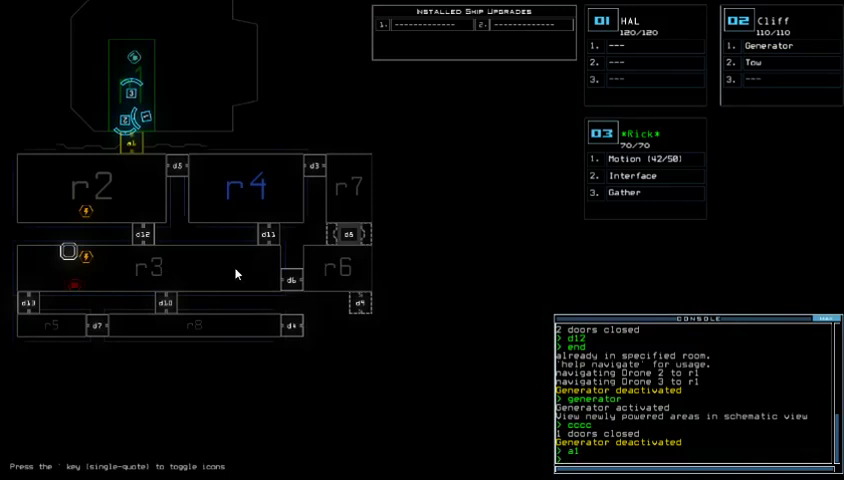
mouse_move(164, 264)
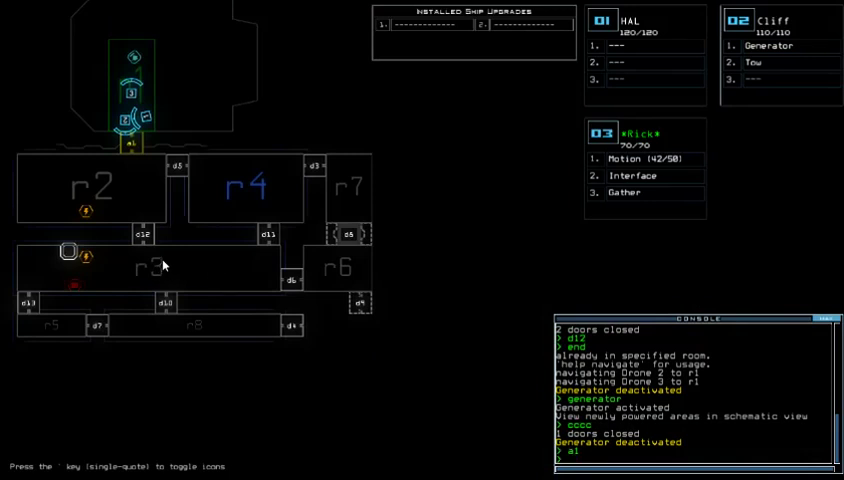
mouse_move(36, 300)
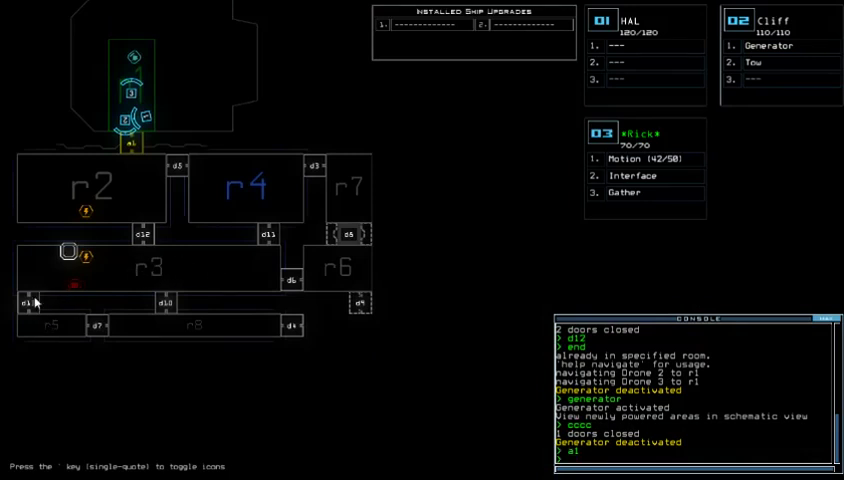
mouse_move(88, 264)
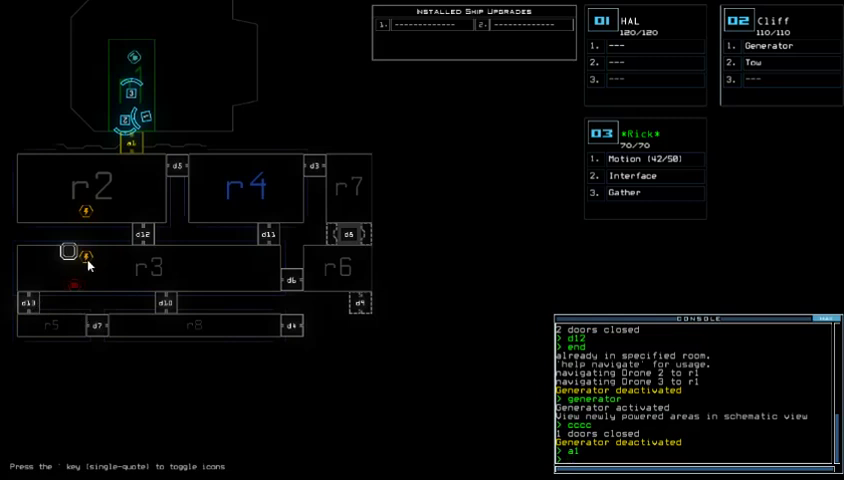
mouse_move(114, 284)
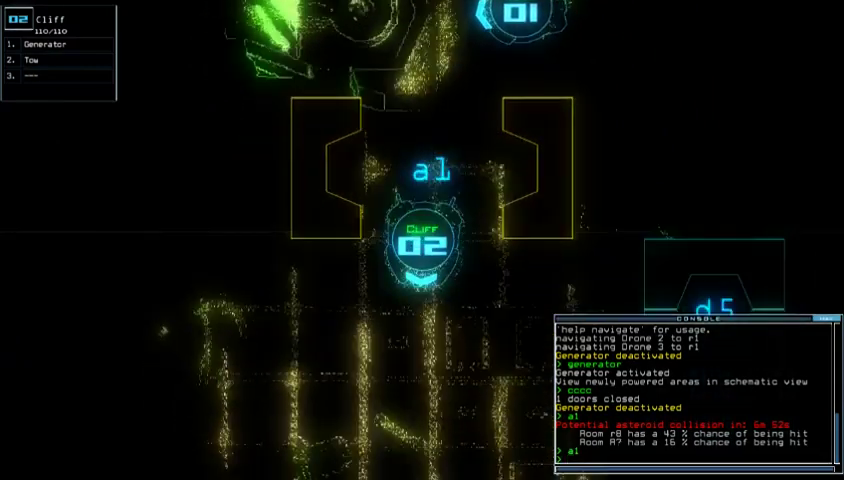
Step: Issue the generator command to reactivate power to the connected rooms
text(generator)
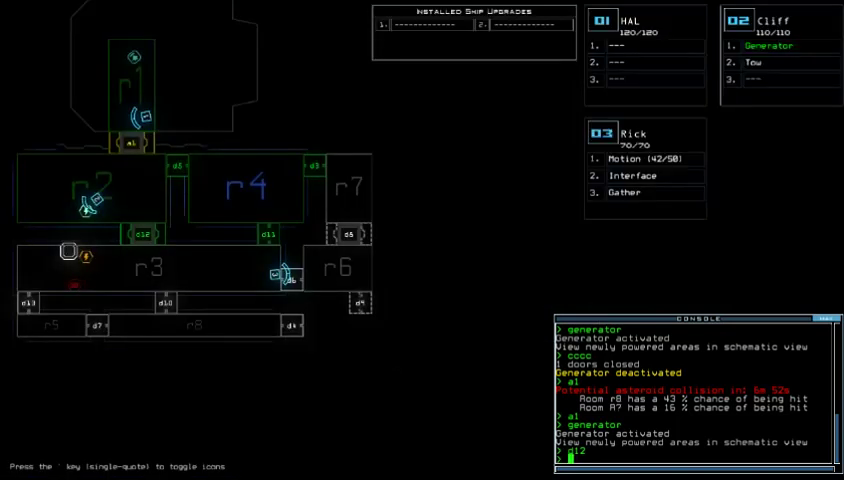
mouse_move(222, 332)
text(end)
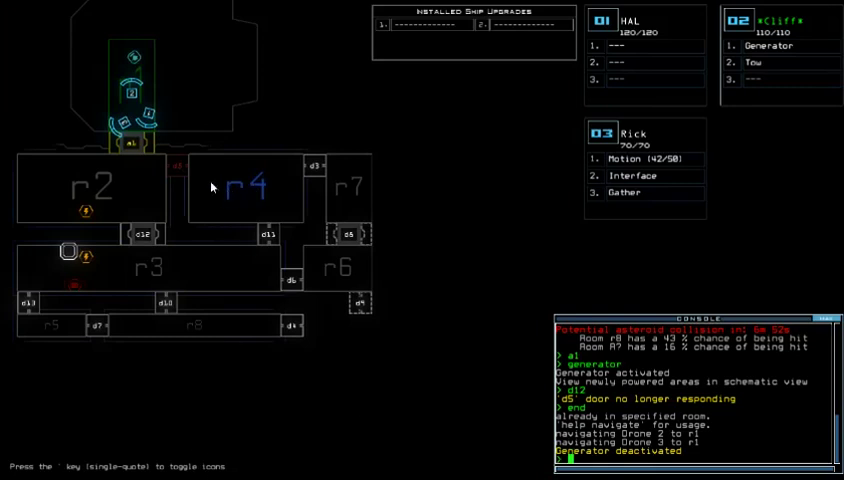
mouse_move(176, 168)
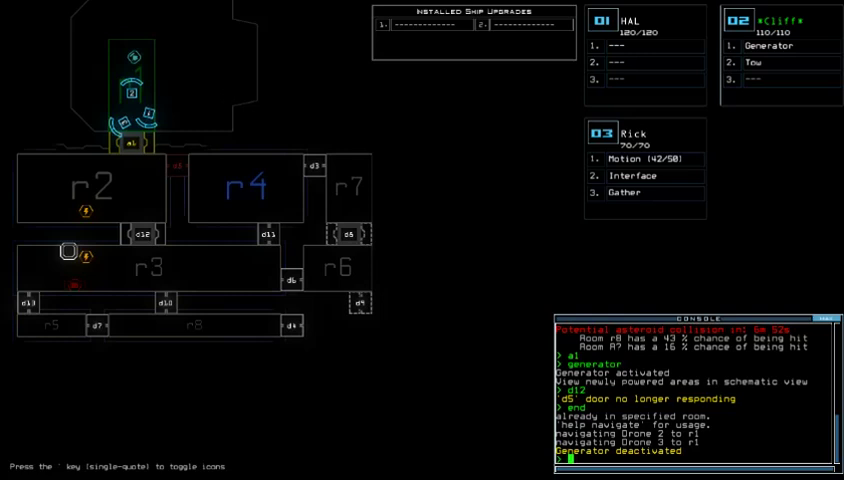
mouse_move(224, 92)
text(d11)
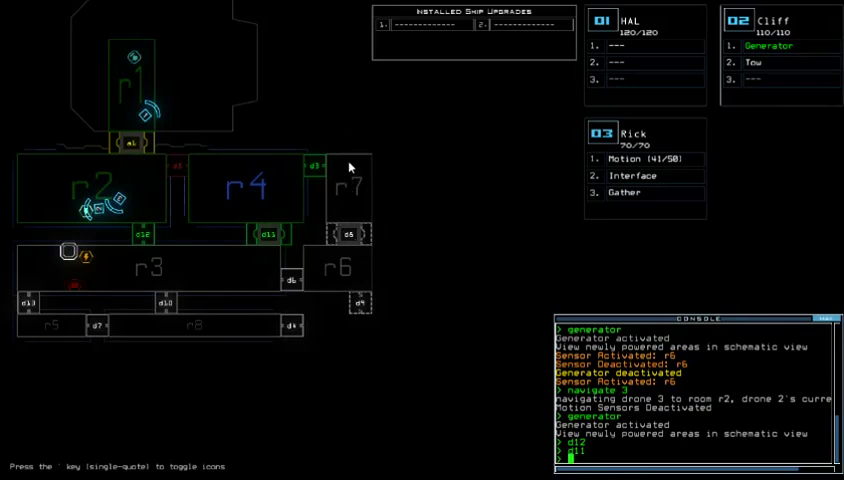
mouse_move(350, 220)
text(d)
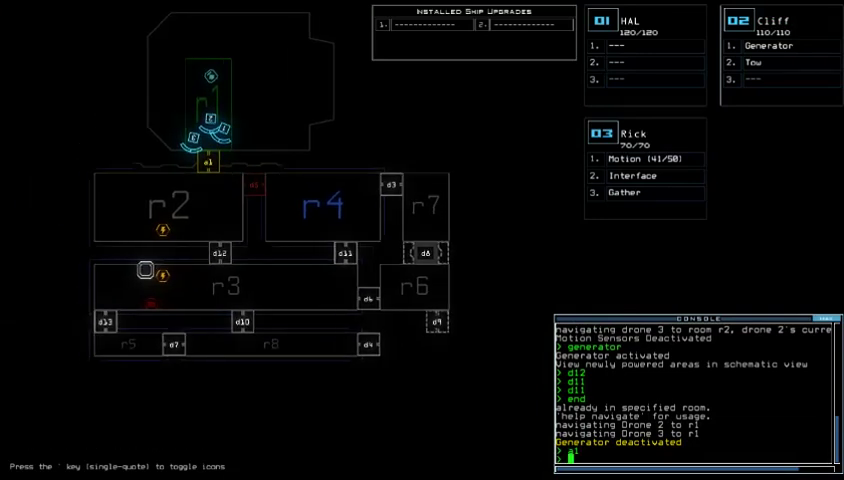
Step: Enter '1' at the console while regrouping the drones in room r1
text(1)
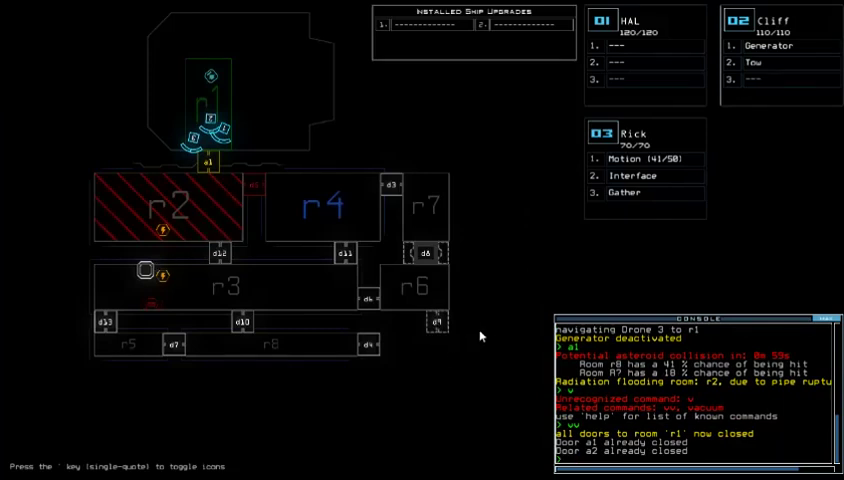
mouse_move(290, 96)
text(out)
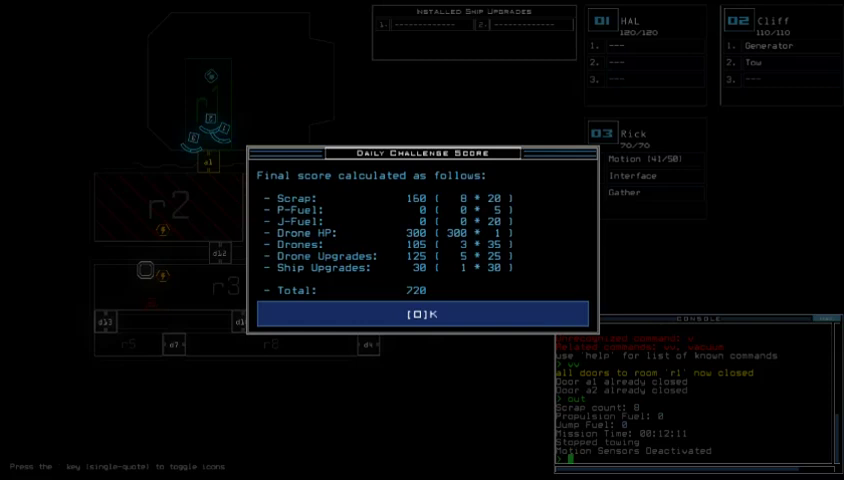
Step: Accept the final Daily Challenge score of 720
click(420, 312)
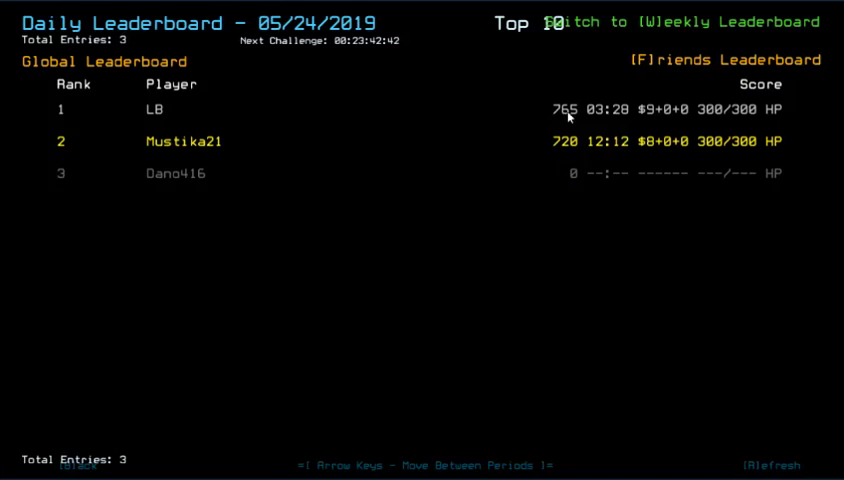
mouse_move(380, 260)
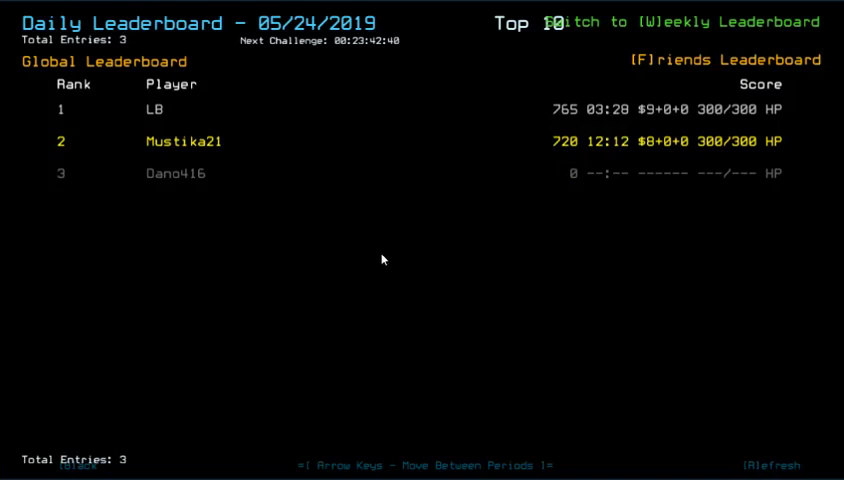